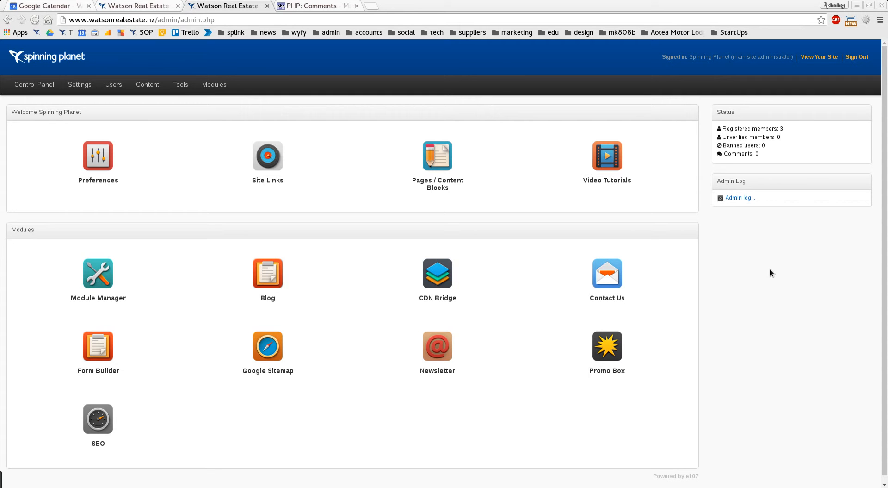
{"action": "mouse_move", "coordinate": [758, 340]}
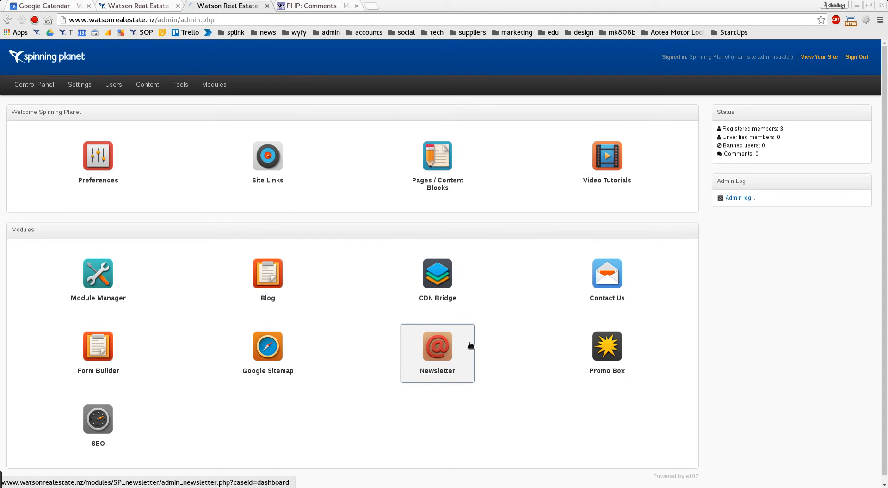
Open the Newsletter module's Subscribers tab listing both mailing lists and their member counts.
{"action": "left_click", "coordinate": [436, 346]}
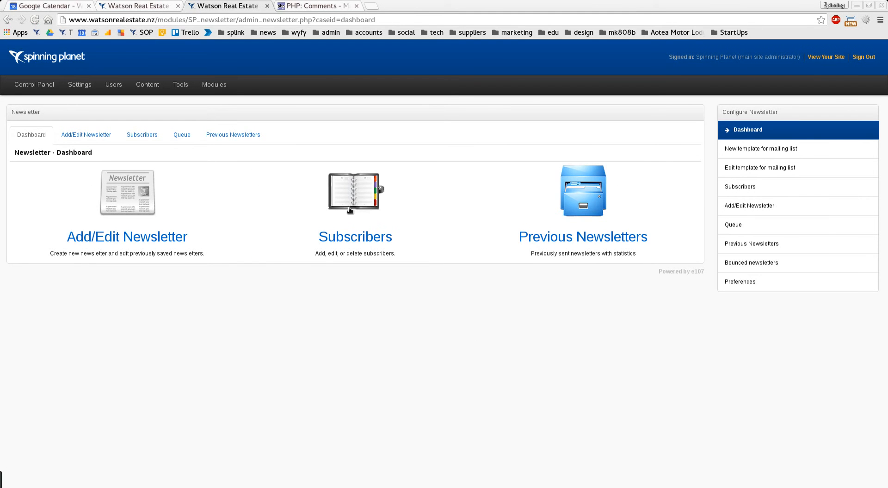
{"action": "left_click", "coordinate": [749, 186]}
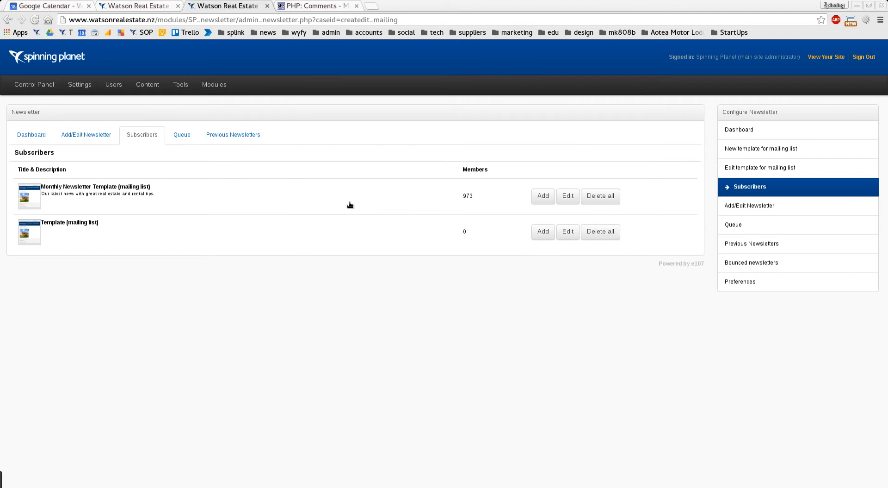
{"action": "mouse_move", "coordinate": [316, 244]}
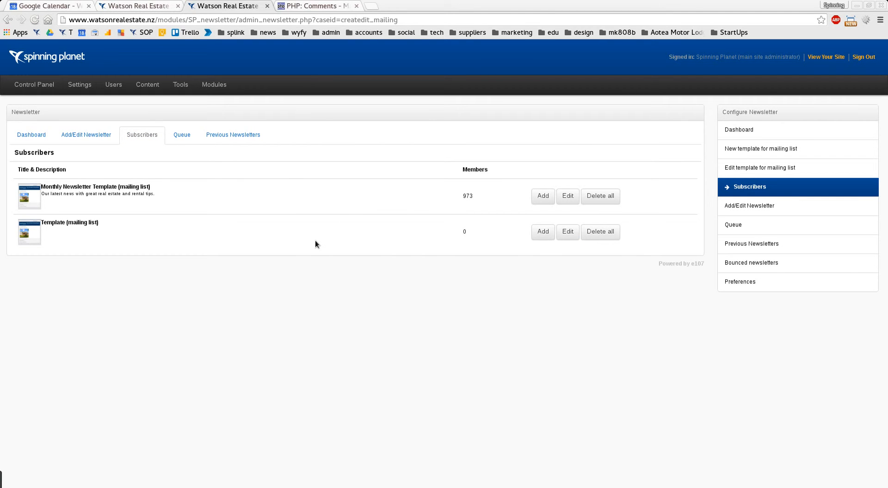
{"action": "mouse_move", "coordinate": [317, 255]}
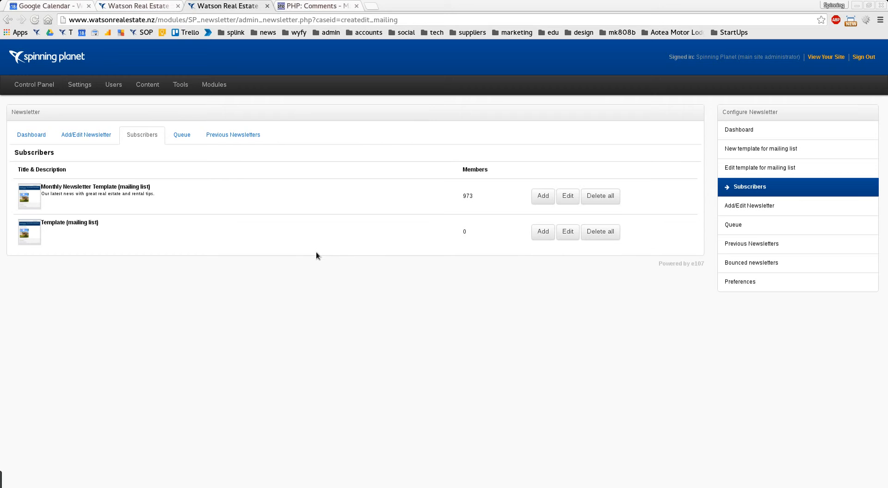
{"action": "mouse_move", "coordinate": [181, 192]}
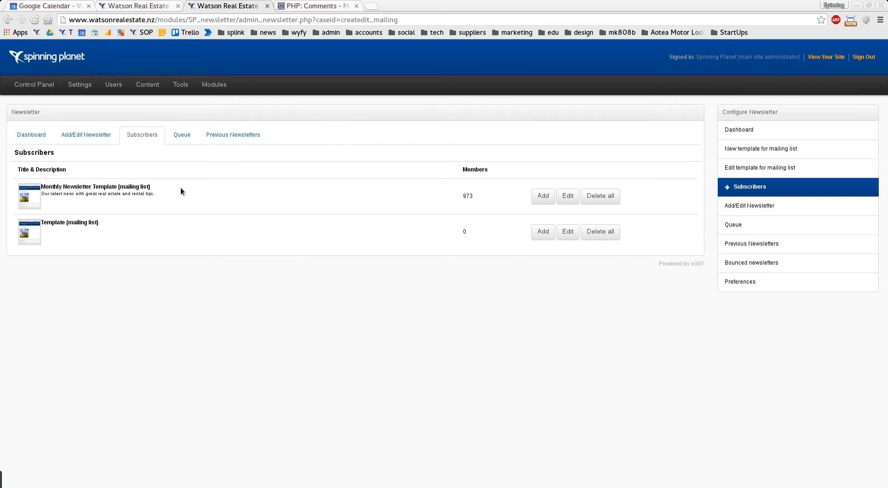
{"action": "mouse_move", "coordinate": [85, 230]}
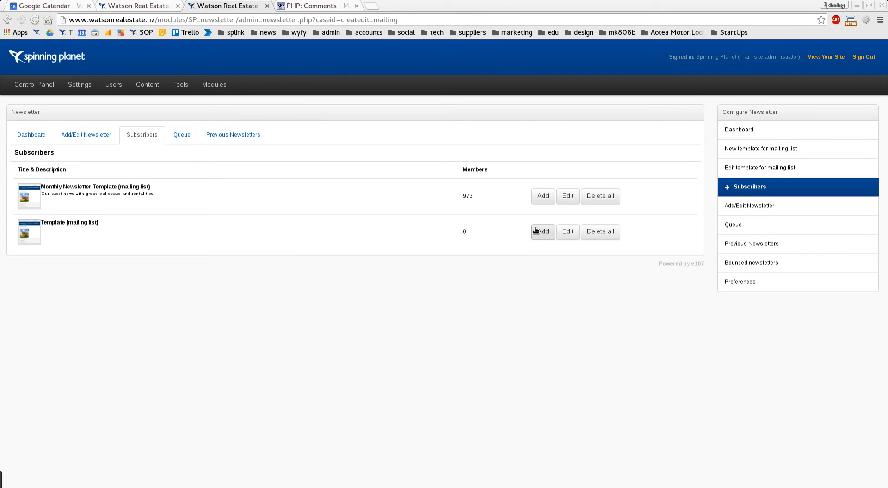
{"action": "left_click", "coordinate": [542, 231]}
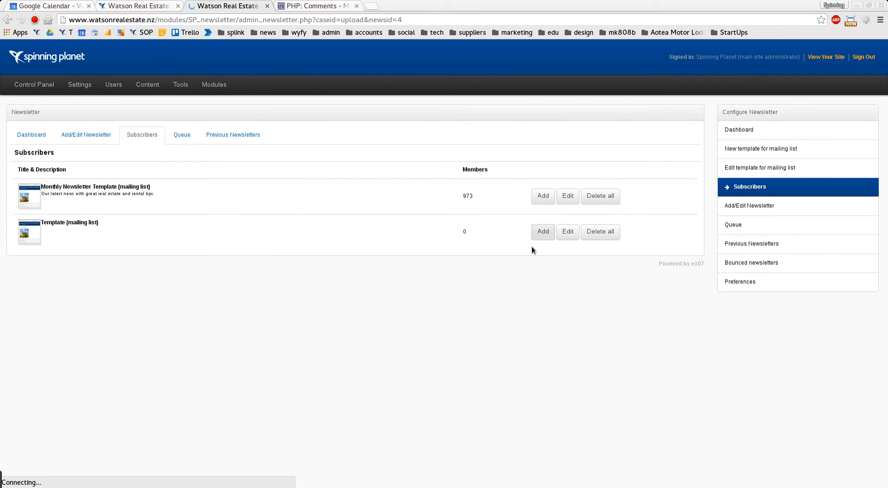
{"action": "left_click", "coordinate": [542, 195]}
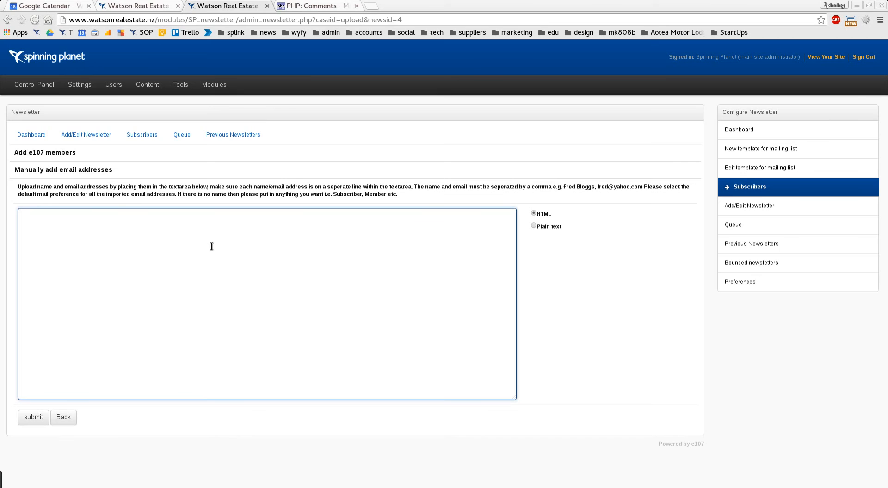
{"action": "type", "text": "Brynn"}
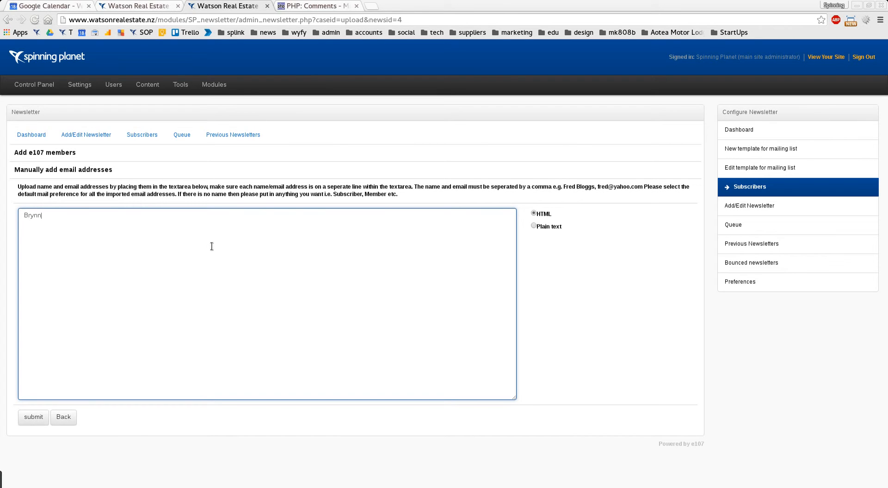
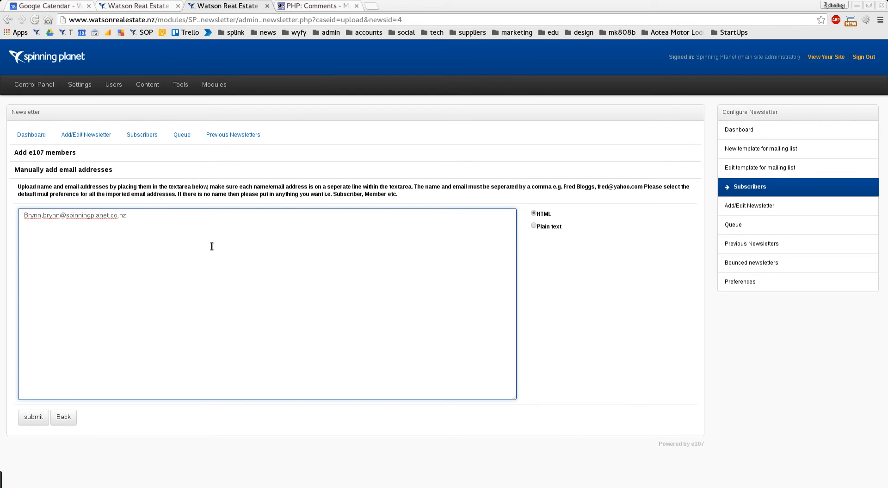
Add a second subscriber line with the name changed to Jack.
{"action": "key", "text": "Return"}
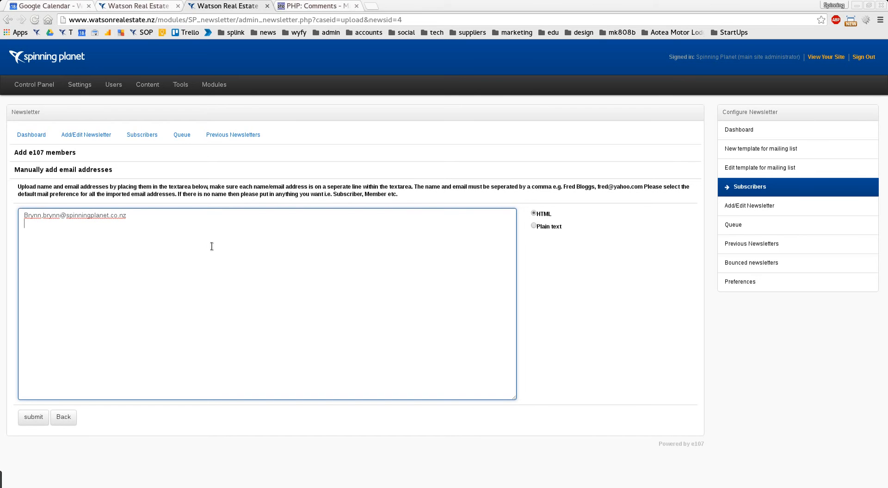
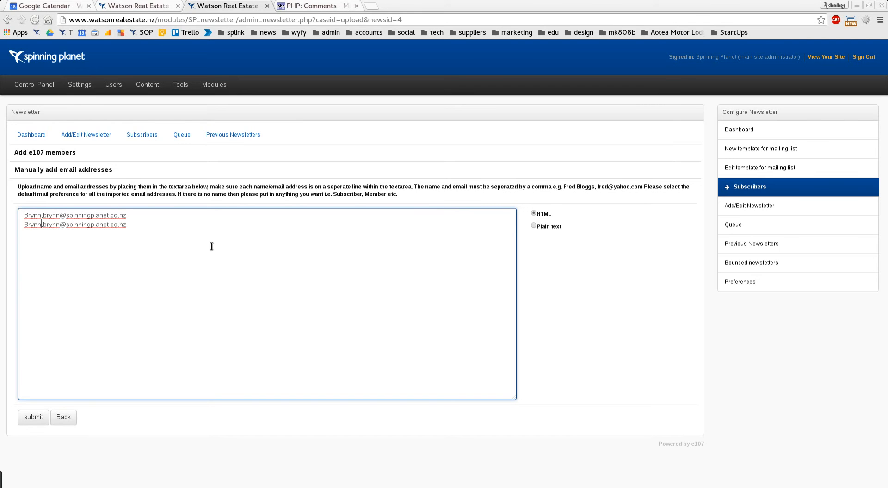
{"action": "double_click", "coordinate": [32, 224]}
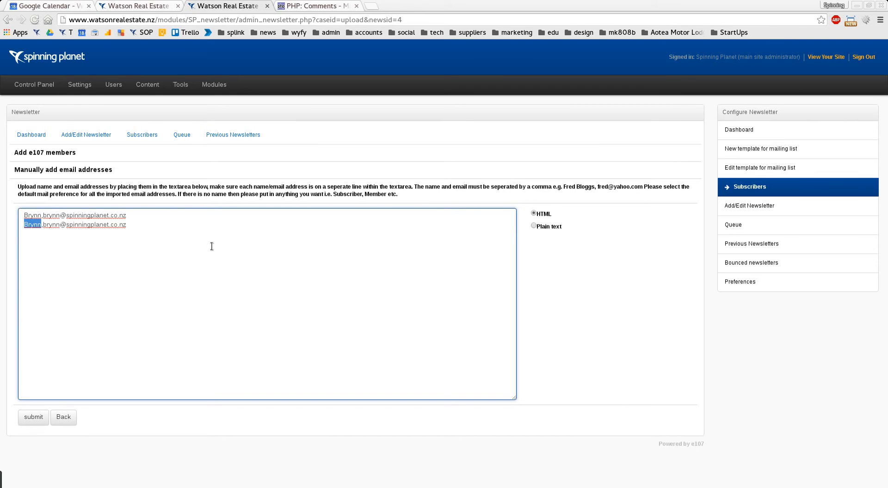
{"action": "type", "text": "Jack"}
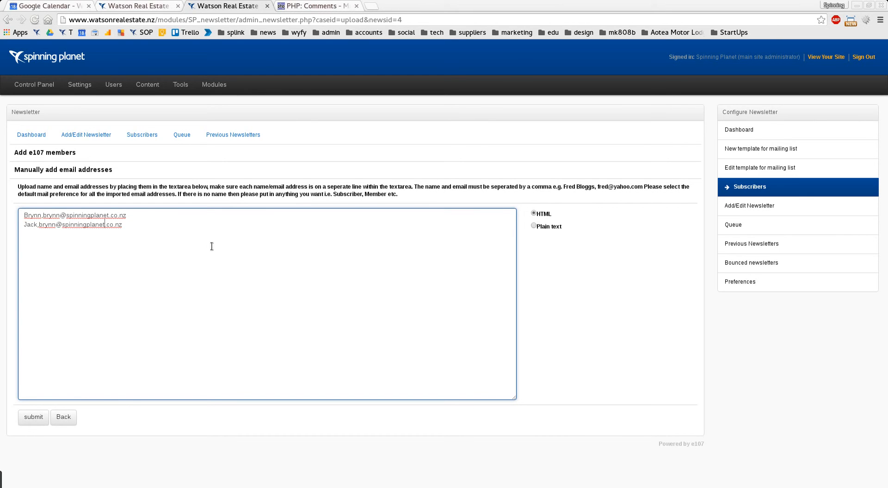
{"action": "mouse_move", "coordinate": [167, 240]}
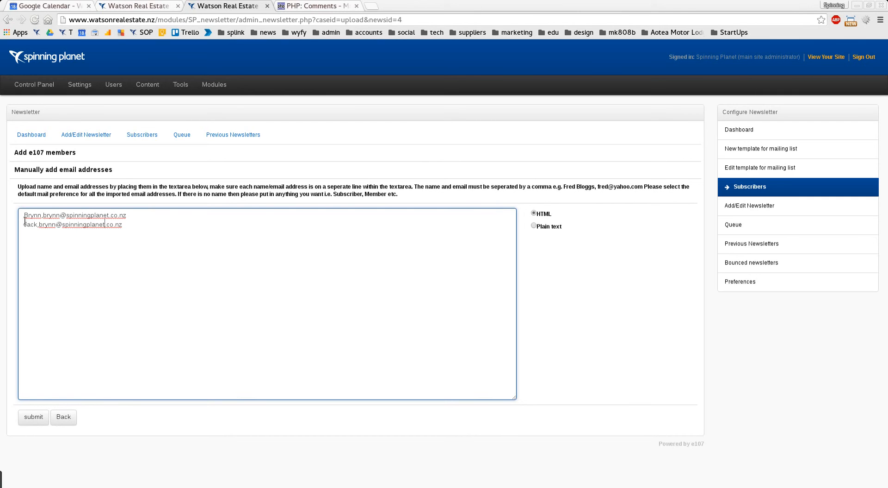
{"action": "type", "text": "Jack"}
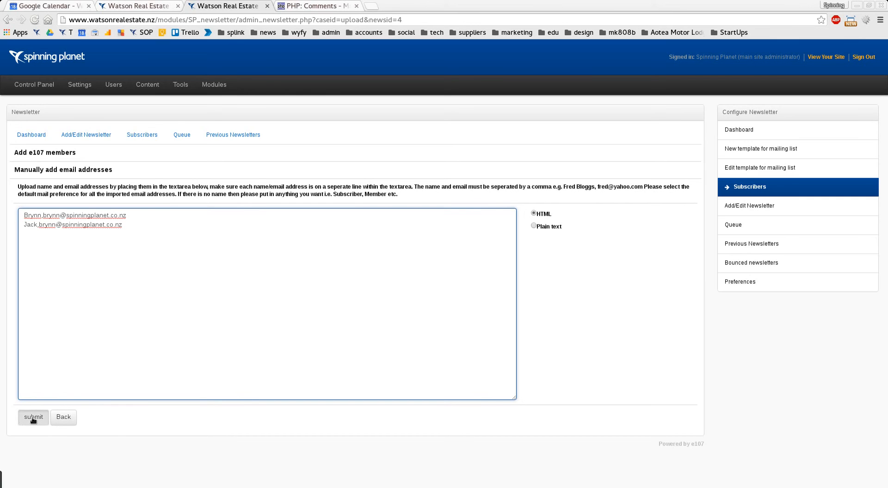
Submit Brynn and Jack, then view the Template list's two members.
{"action": "left_click", "coordinate": [33, 417]}
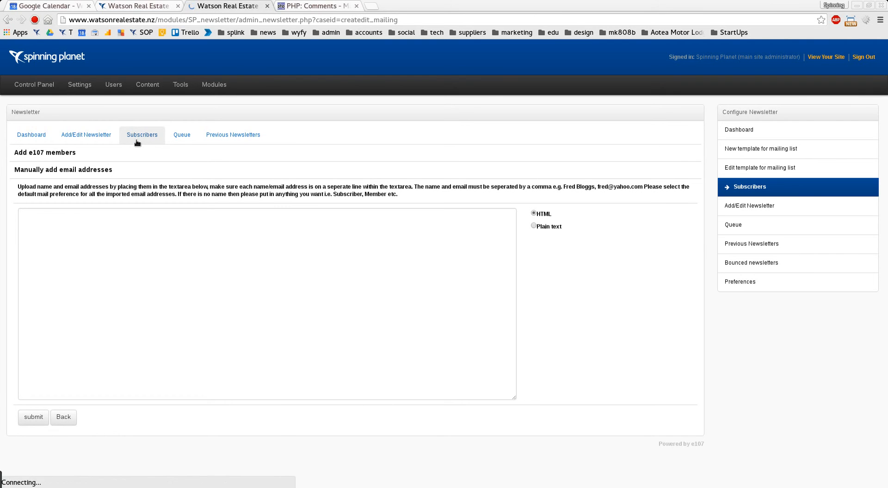
{"action": "left_click", "coordinate": [142, 134]}
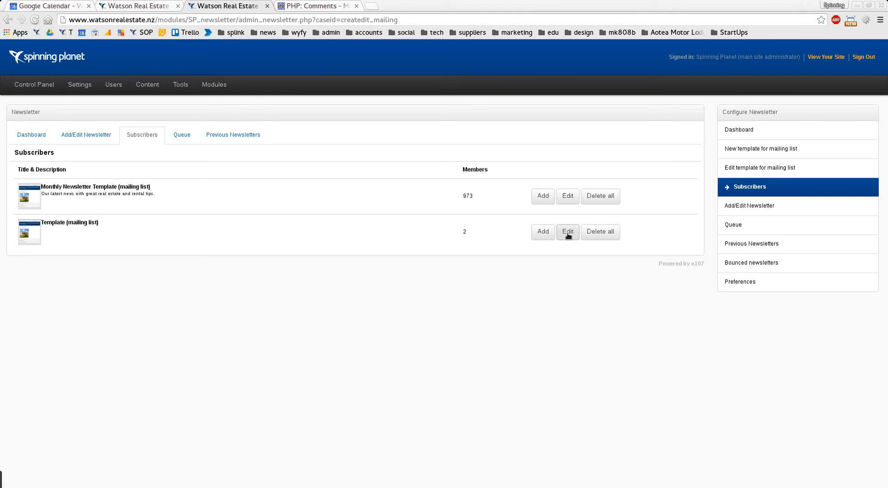
{"action": "left_click", "coordinate": [568, 231]}
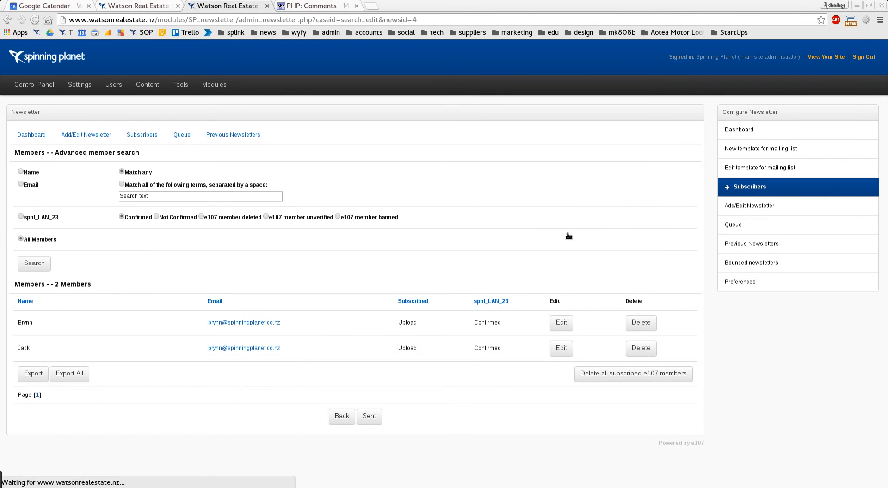
{"action": "mouse_move", "coordinate": [77, 331]}
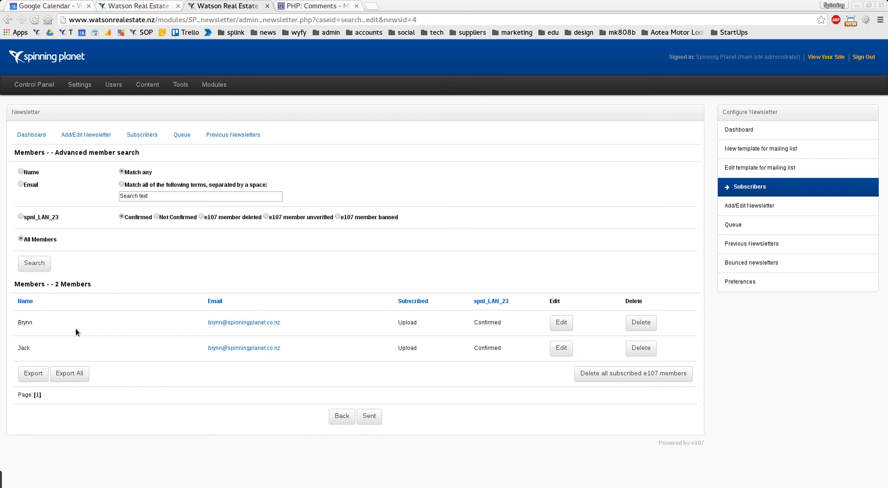
{"action": "mouse_move", "coordinate": [339, 309]}
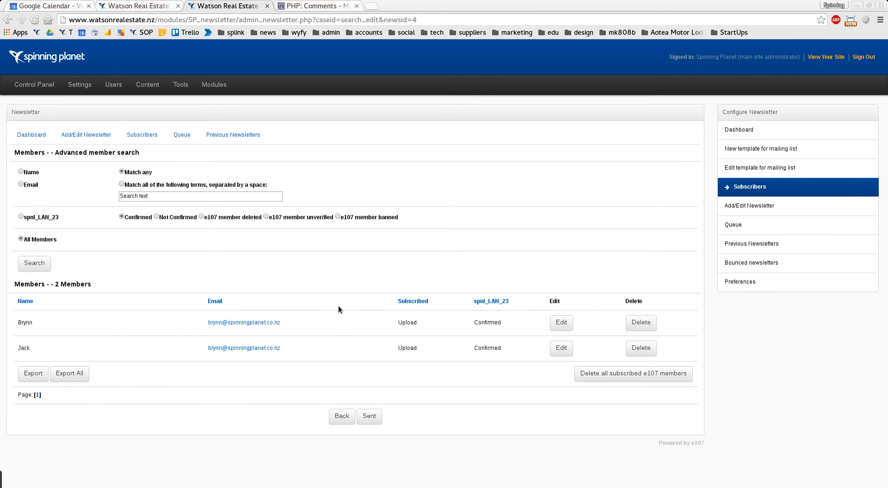
{"action": "mouse_move", "coordinate": [86, 134]}
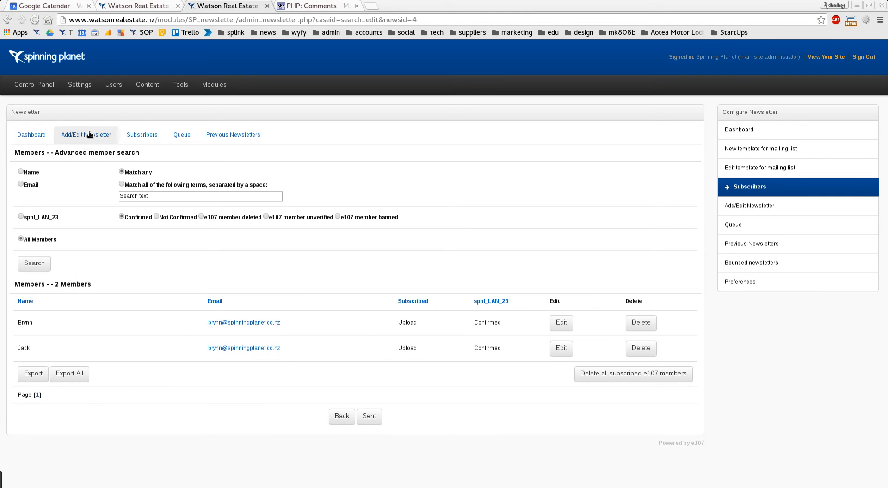
Create a new newsletter for the Template list with subject 'test' and body 'test'.
{"action": "left_click", "coordinate": [86, 134]}
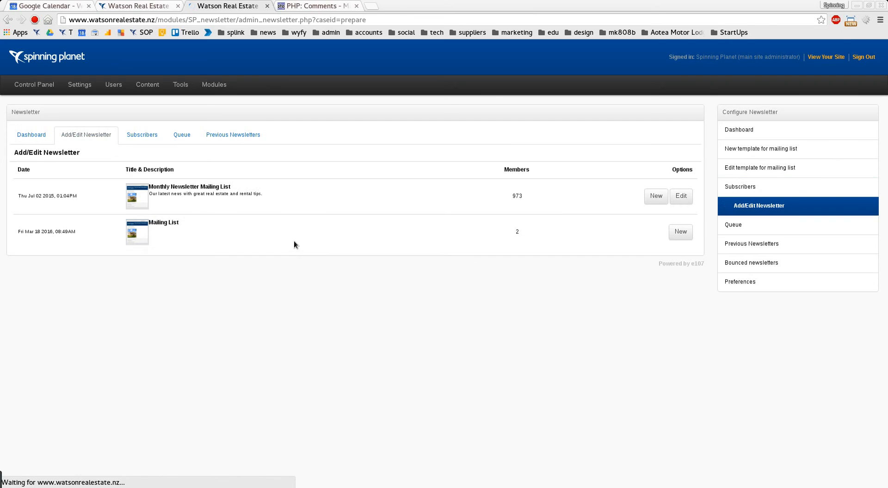
{"action": "mouse_move", "coordinate": [669, 219]}
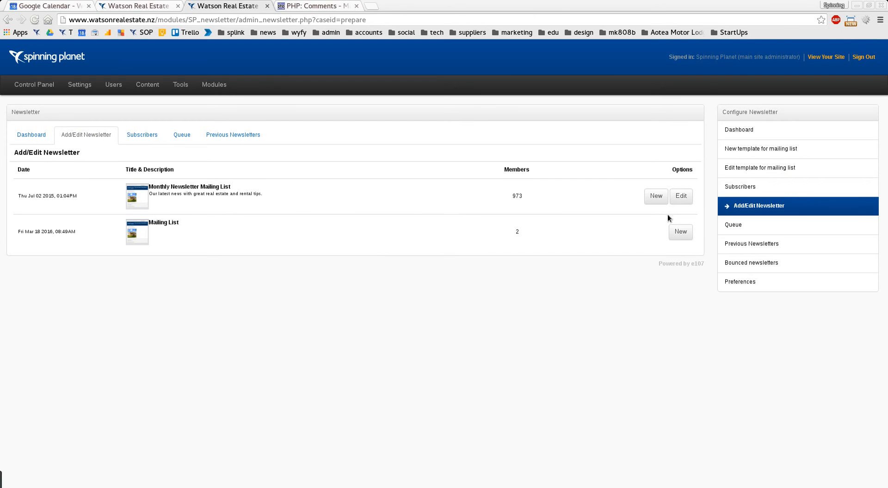
{"action": "left_click", "coordinate": [681, 232]}
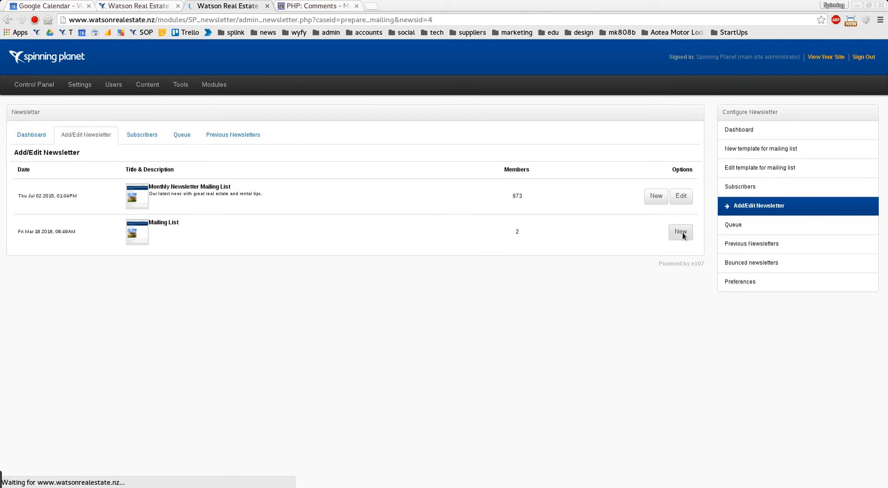
{"action": "left_click", "coordinate": [680, 231]}
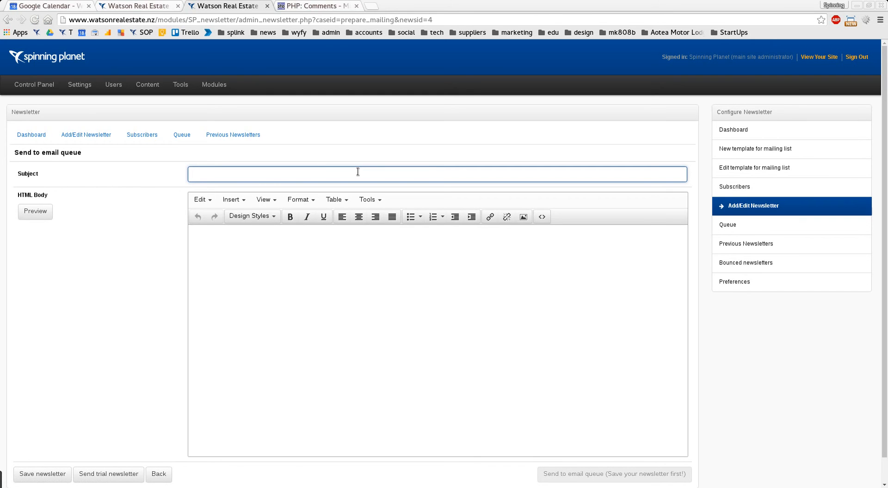
{"action": "type", "text": "test"}
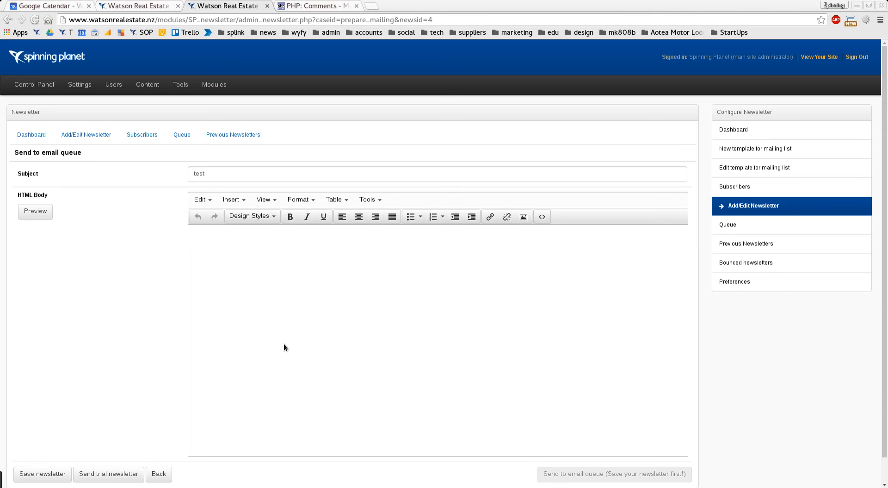
{"action": "type", "text": "test"}
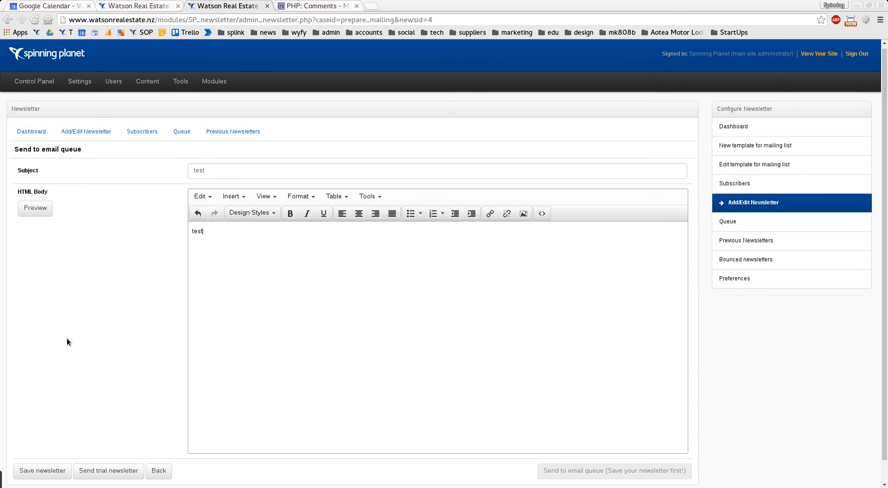
{"action": "scroll", "scroll_direction": "up", "scroll_amount": 3}
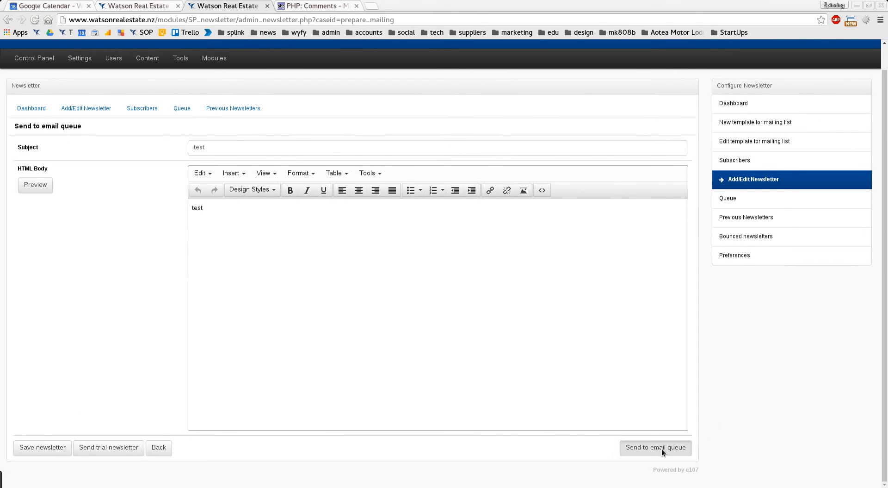
Queue the 'test' newsletter and send it from the queue to one address.
{"action": "left_click", "coordinate": [655, 447]}
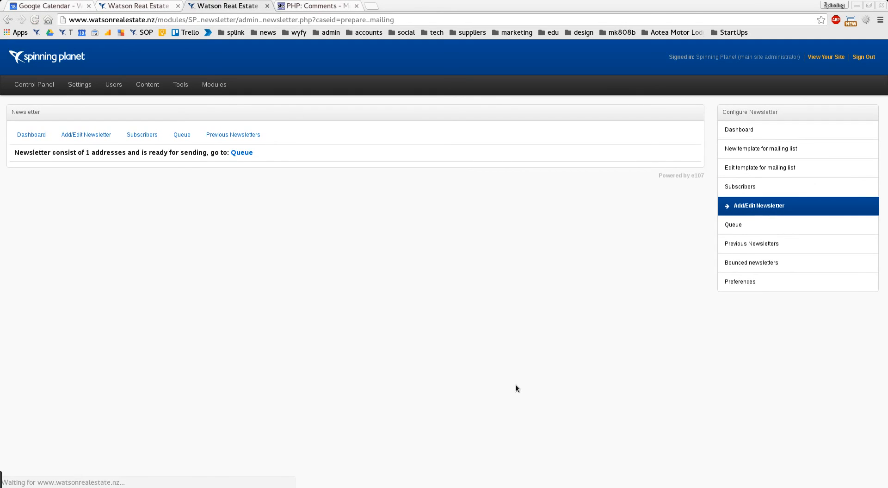
{"action": "left_click", "coordinate": [242, 153]}
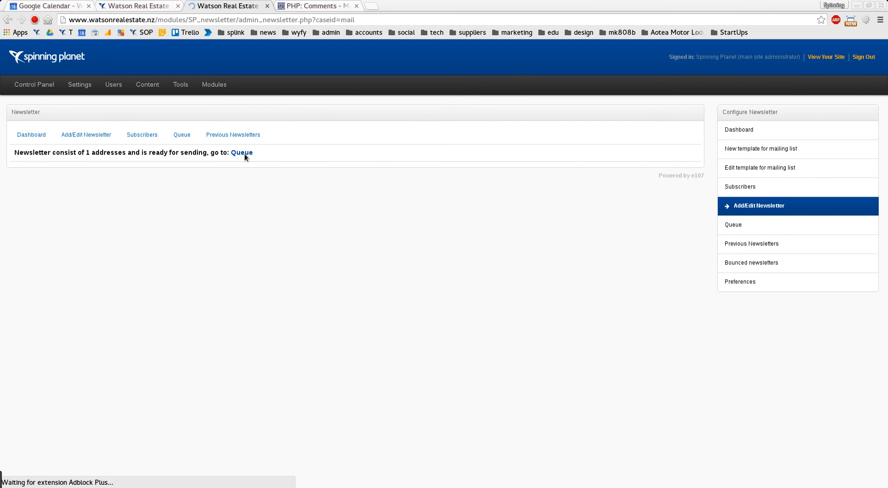
{"action": "left_click", "coordinate": [242, 152]}
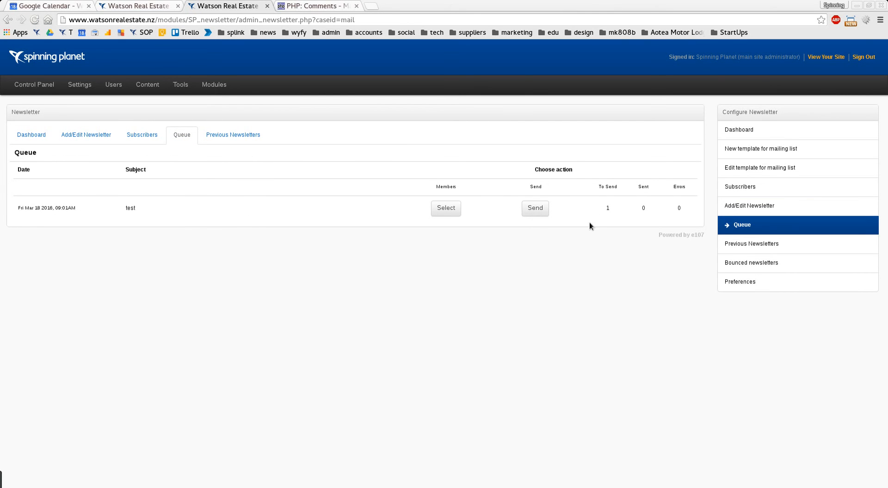
{"action": "mouse_move", "coordinate": [606, 215]}
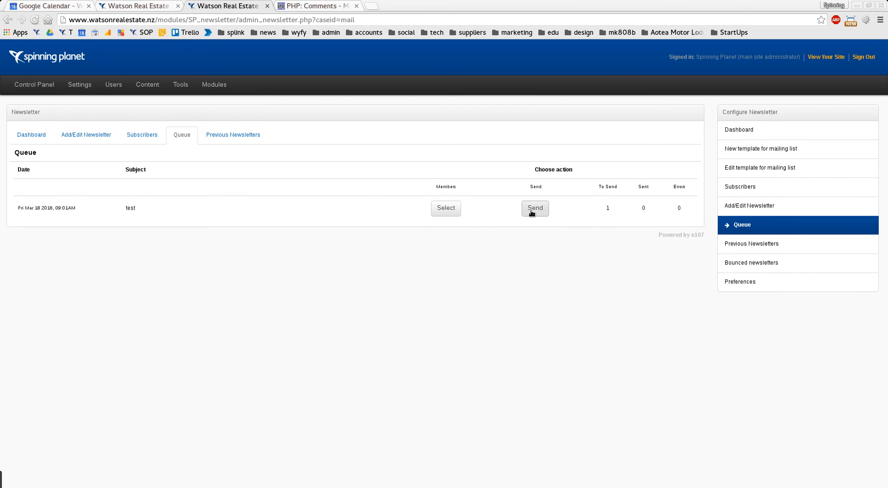
{"action": "left_click", "coordinate": [535, 208]}
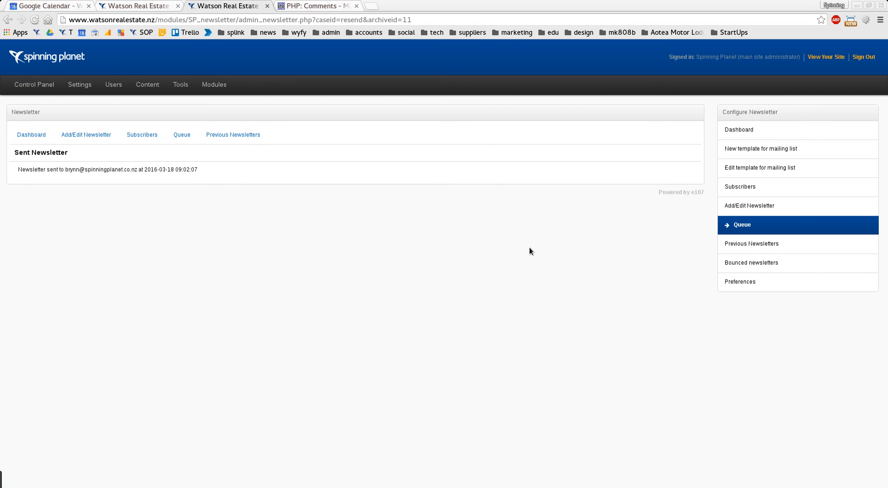
{"action": "mouse_move", "coordinate": [476, 171]}
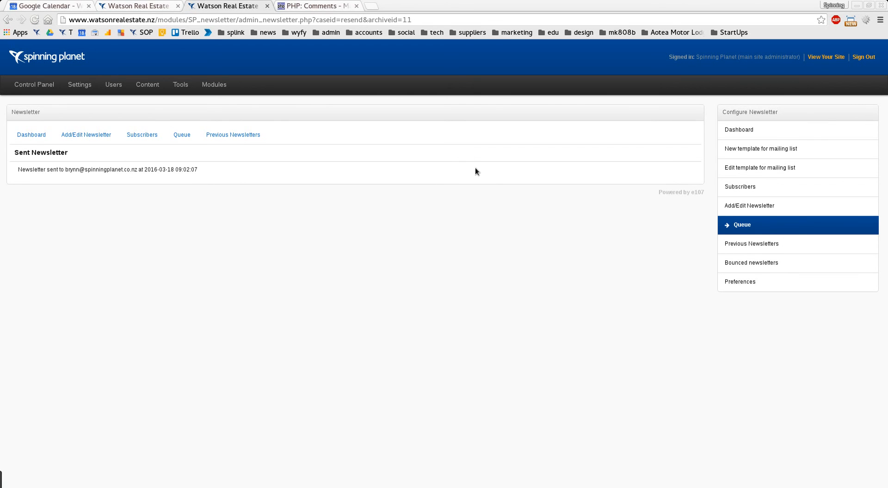
{"action": "mouse_move", "coordinate": [337, 169]}
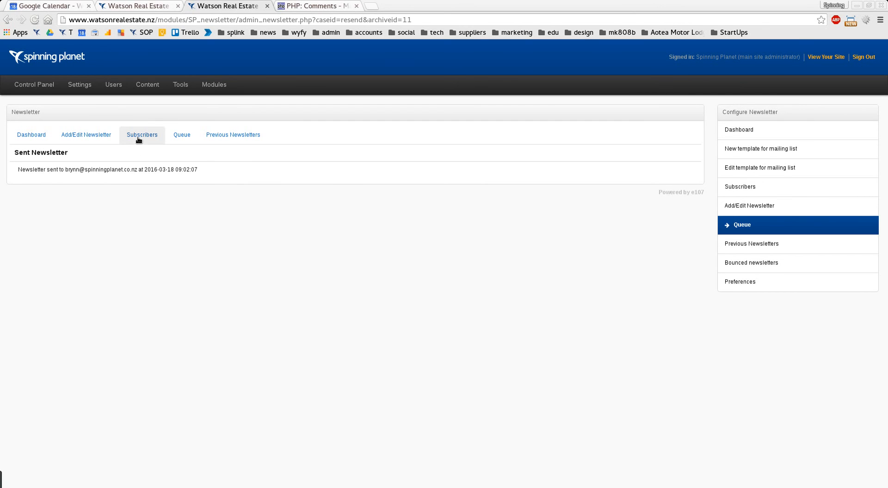
Return to the Subscribers overview showing Template with 2 members and monthly with 973.
{"action": "left_click", "coordinate": [142, 135]}
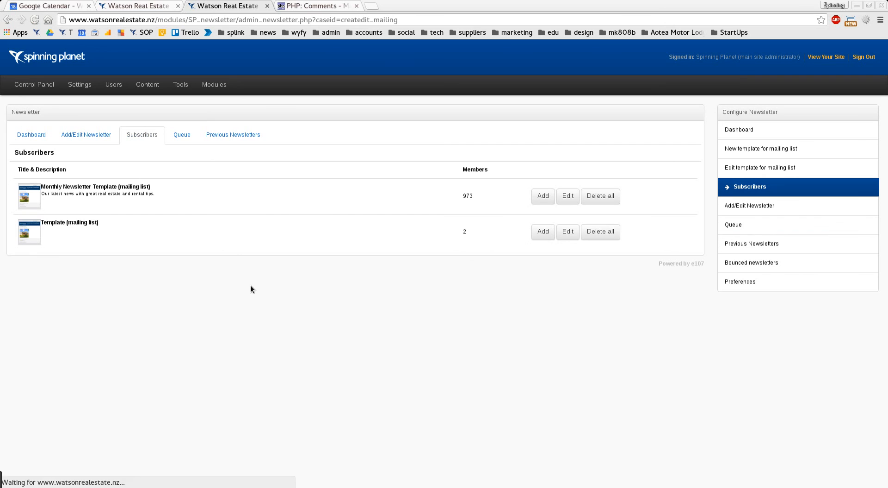
{"action": "mouse_move", "coordinate": [207, 259]}
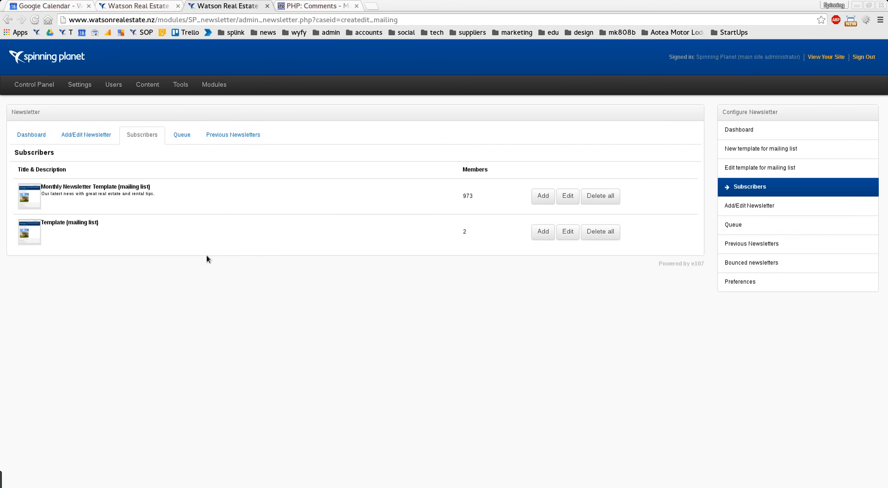
{"action": "mouse_move", "coordinate": [374, 241]}
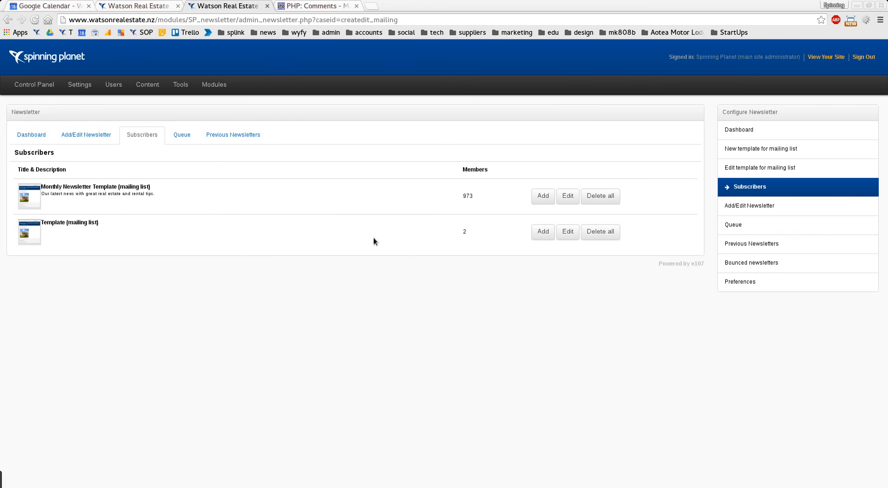